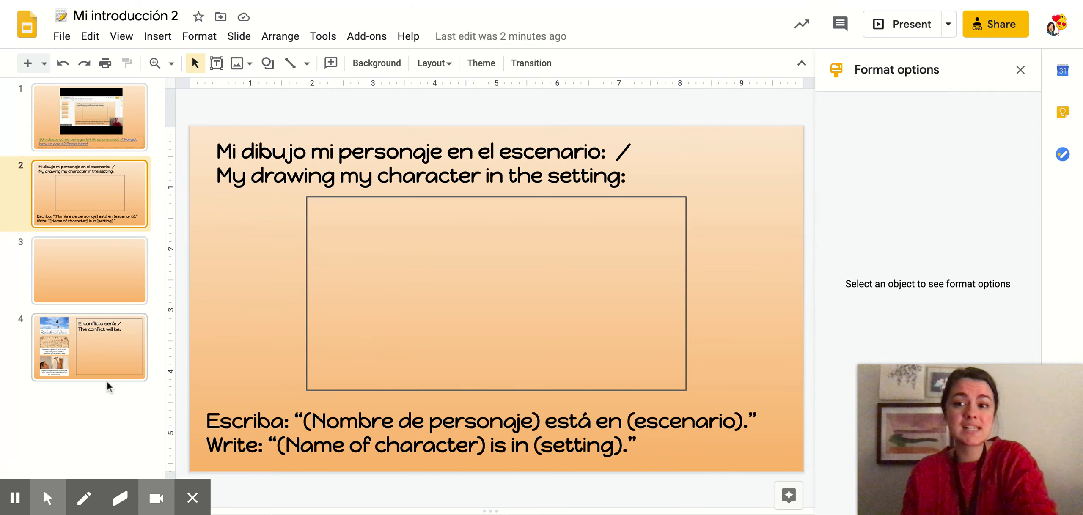
# Select slide 4 to show the three captioned option images beside the empty conflict box.
pyautogui.click(89, 348)
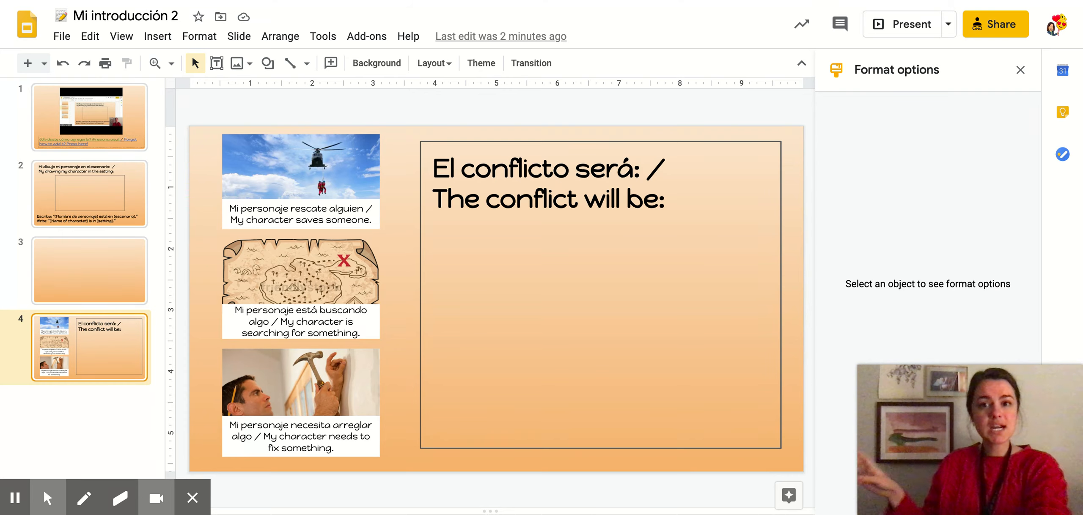
pyautogui.moveTo(412, 266)
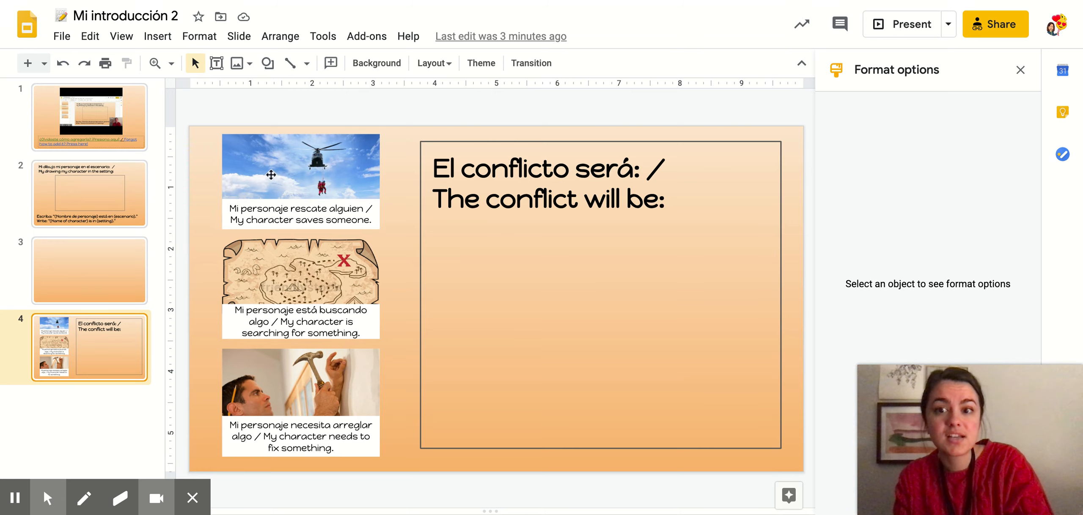
pyautogui.click(300, 170)
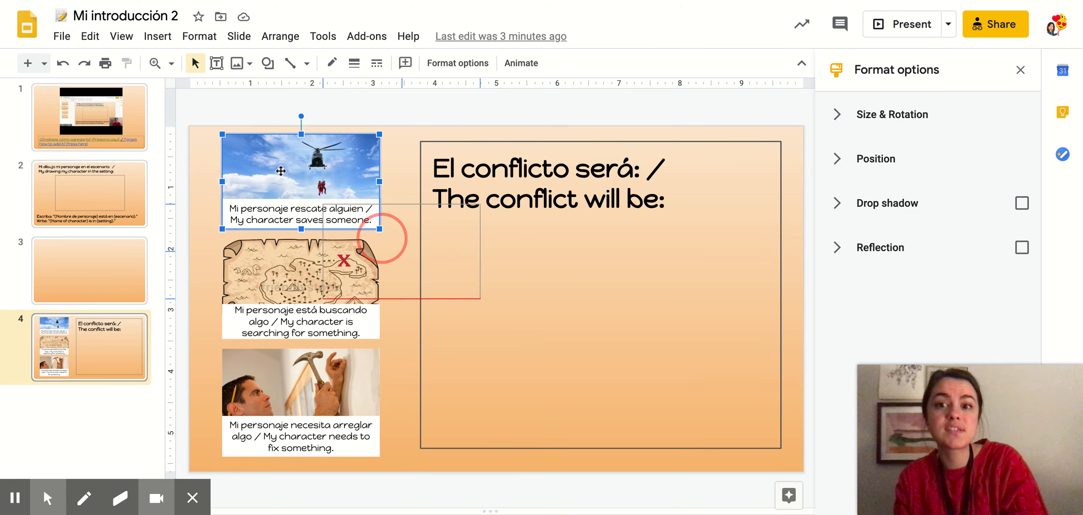
pyautogui.moveTo(300, 171); pyautogui.dragTo(584, 288)
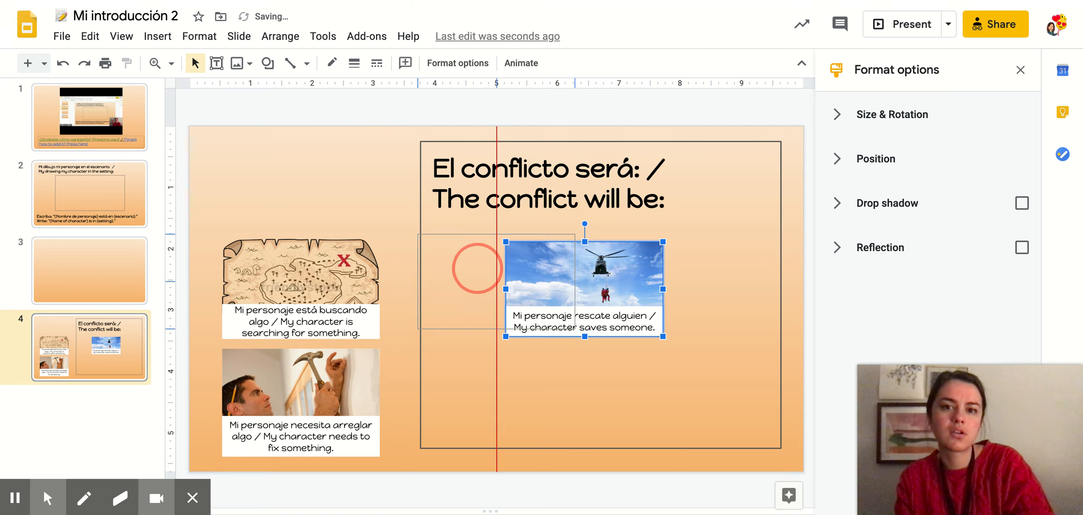
pyautogui.moveTo(477, 268); pyautogui.dragTo(283, 168)
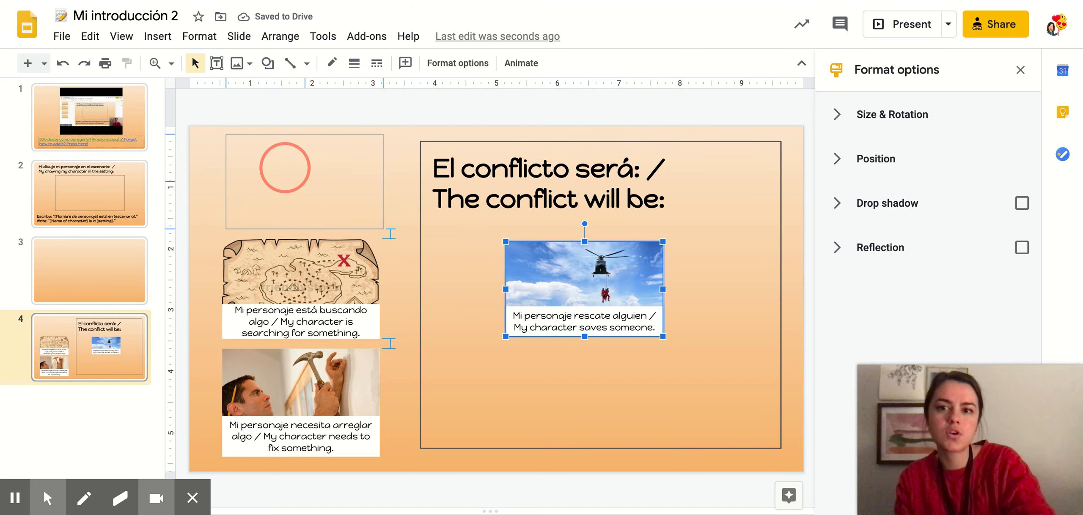
pyautogui.moveTo(584, 289); pyautogui.dragTo(300, 181)
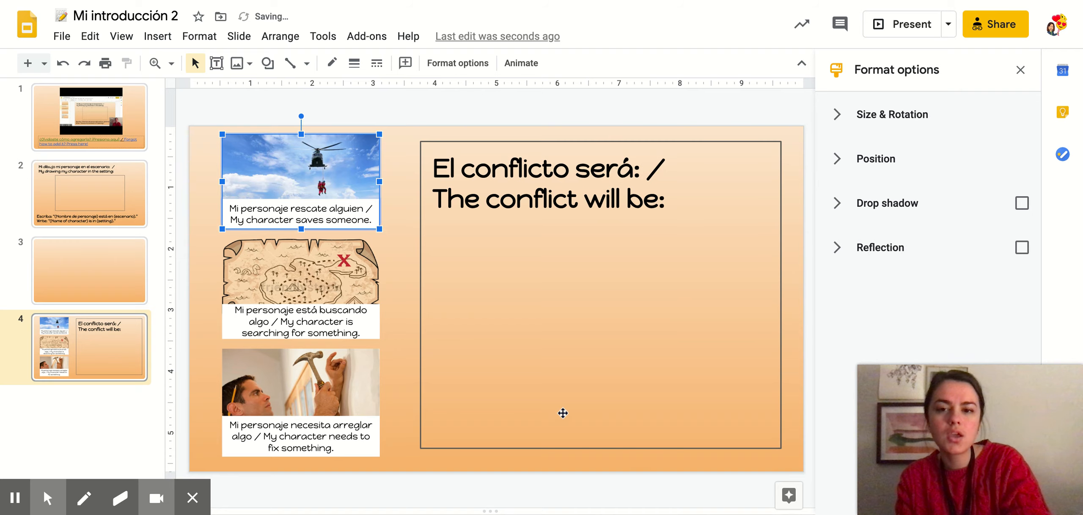
pyautogui.moveTo(394, 289)
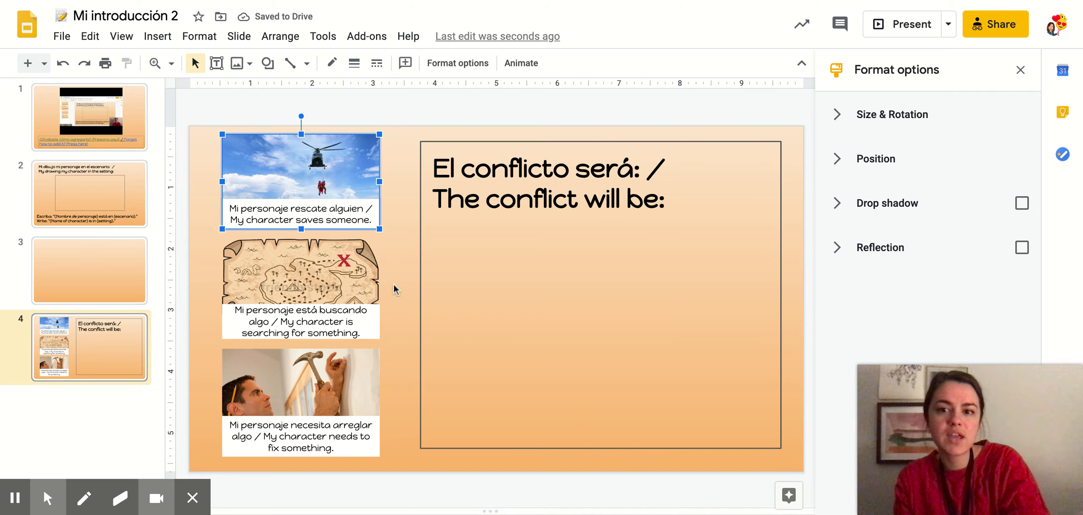
pyautogui.moveTo(251, 295)
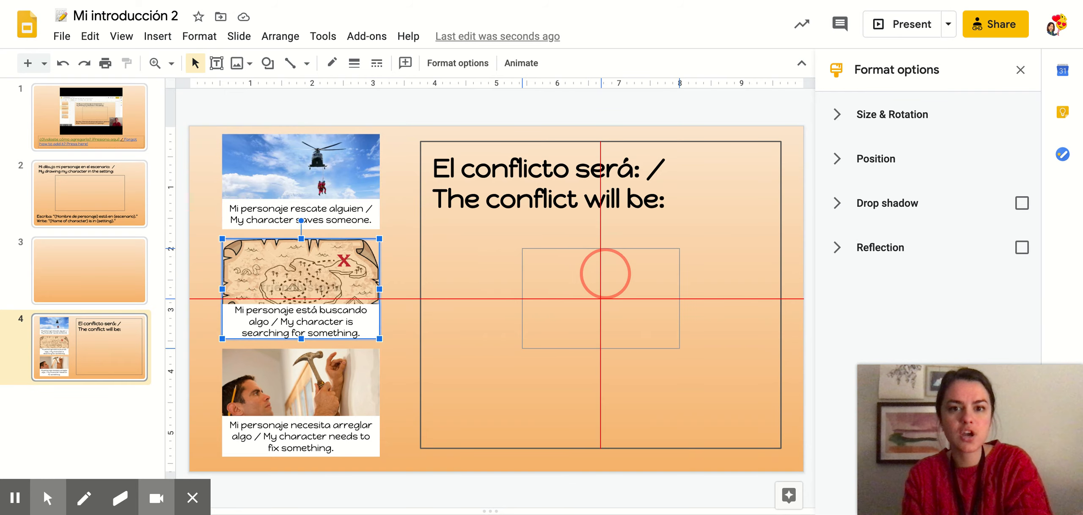
pyautogui.moveTo(300, 287); pyautogui.dragTo(603, 300)
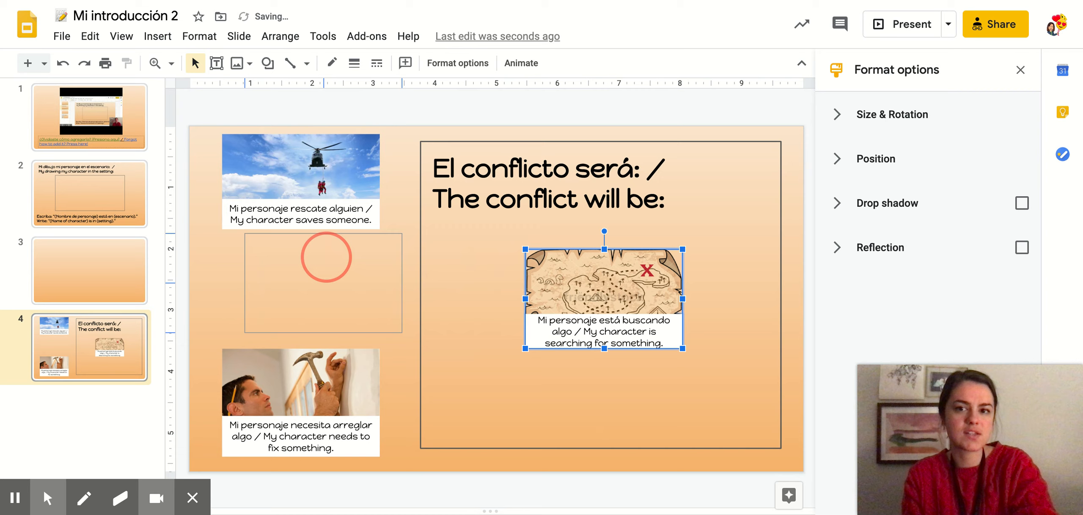
pyautogui.moveTo(603, 297); pyautogui.dragTo(323, 287)
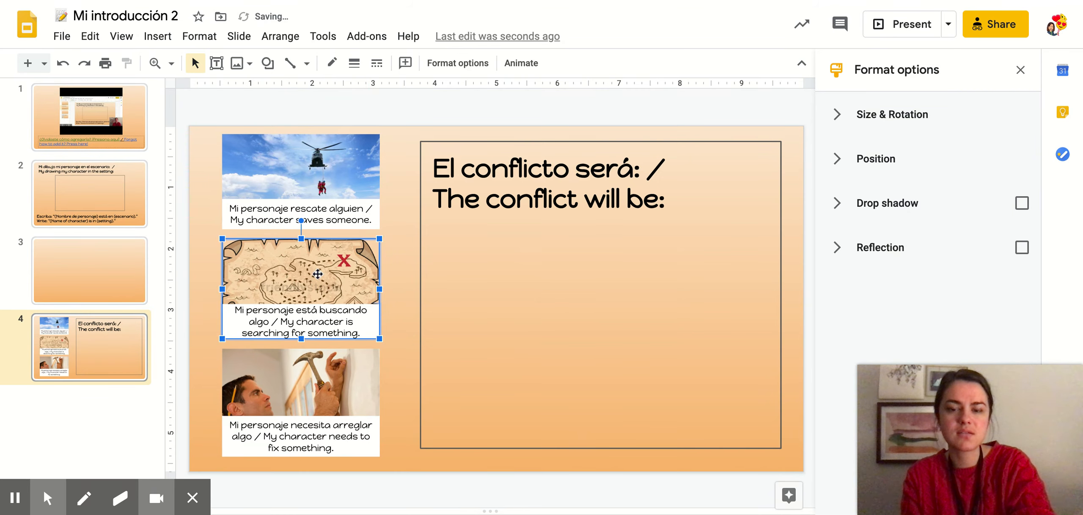
pyautogui.moveTo(223, 404)
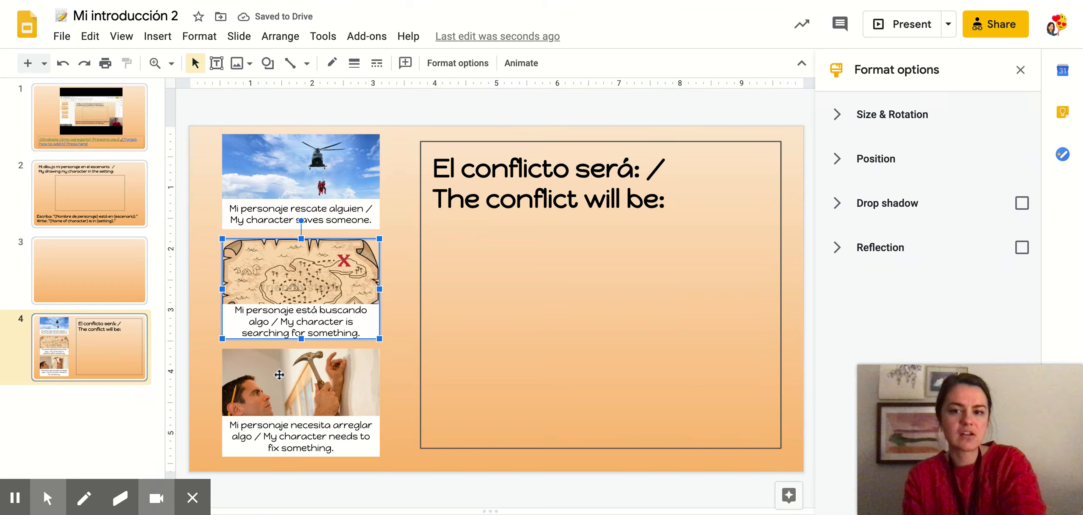
pyautogui.click(300, 383)
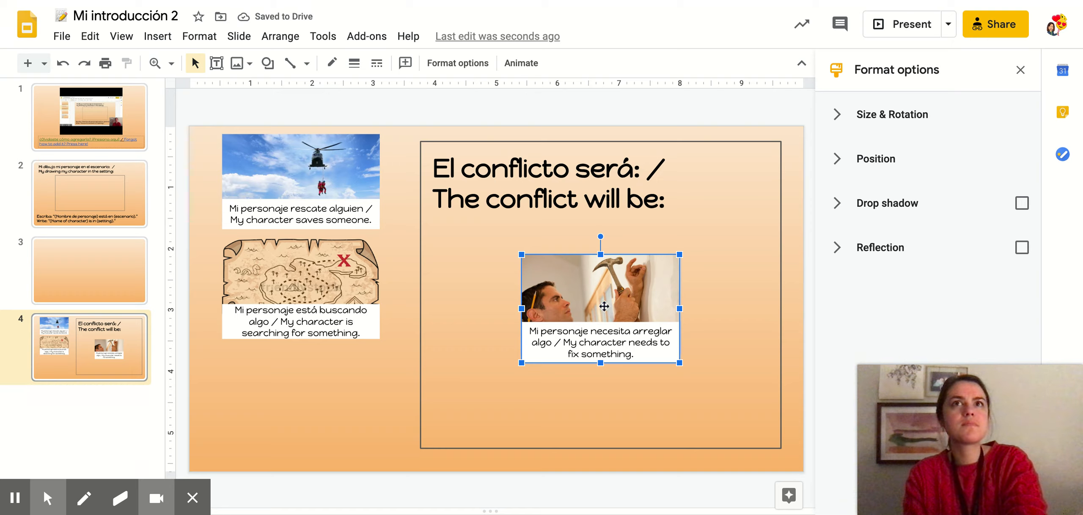
pyautogui.moveTo(670, 308)
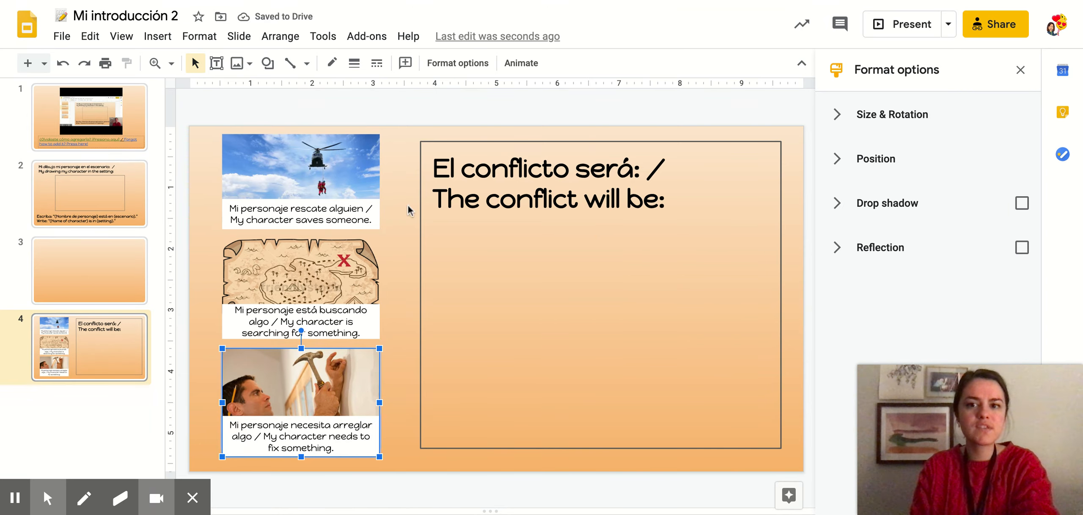
pyautogui.moveTo(421, 184)
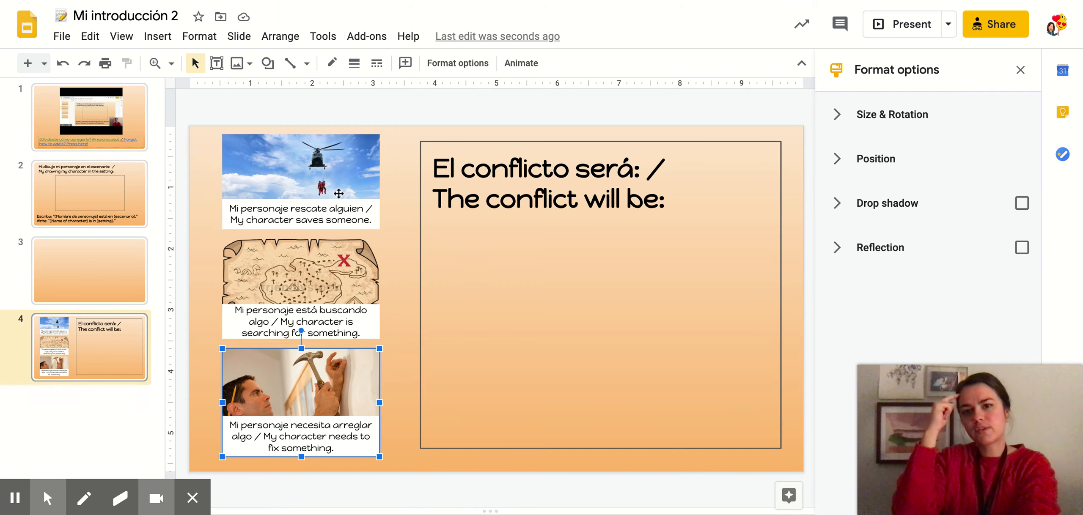
pyautogui.moveTo(530, 254)
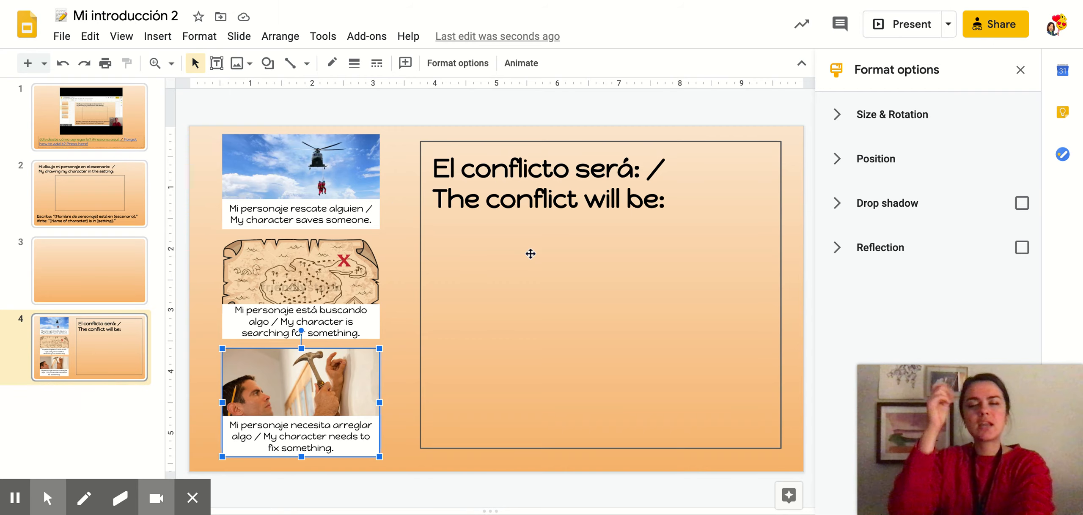
pyautogui.moveTo(573, 264)
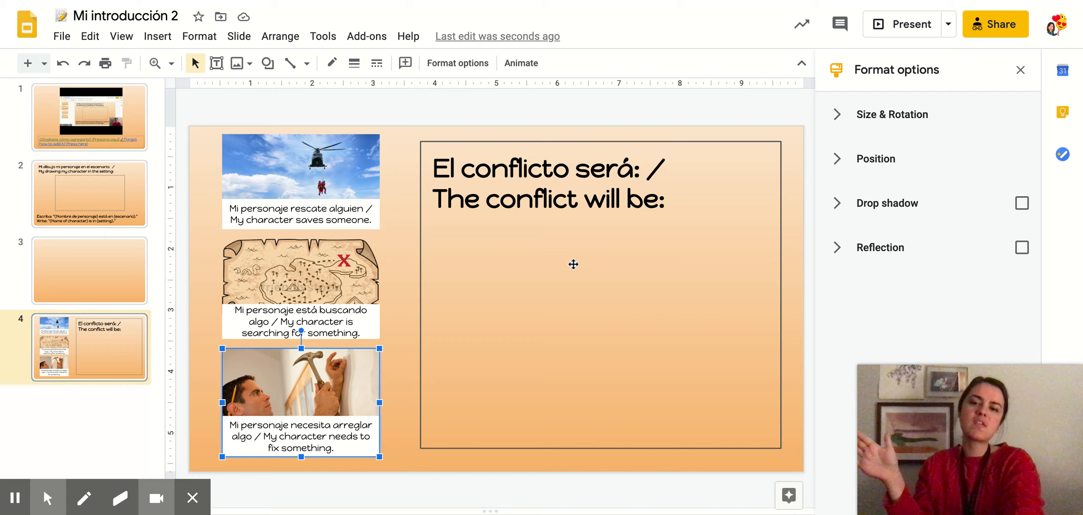
pyautogui.moveTo(556, 264)
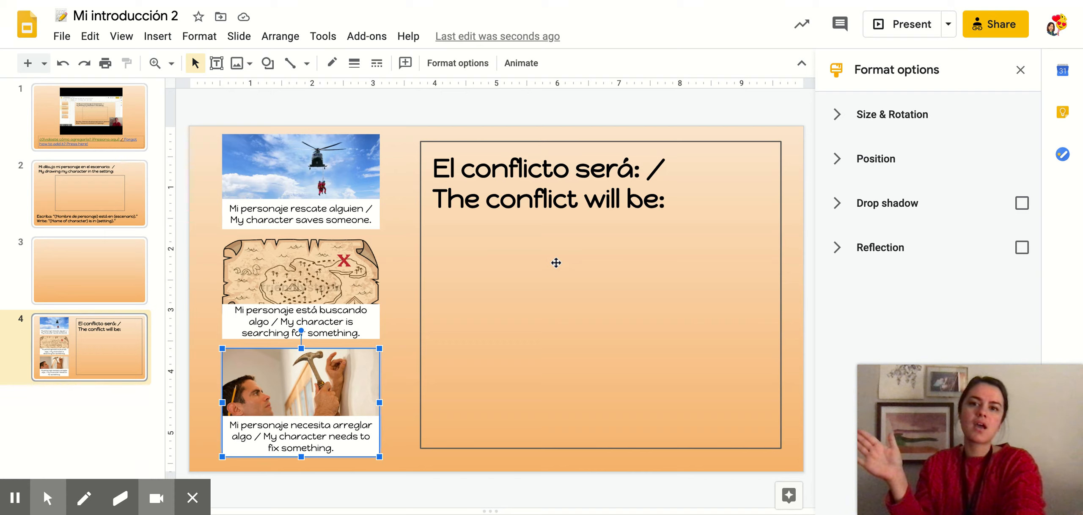
pyautogui.moveTo(351, 206)
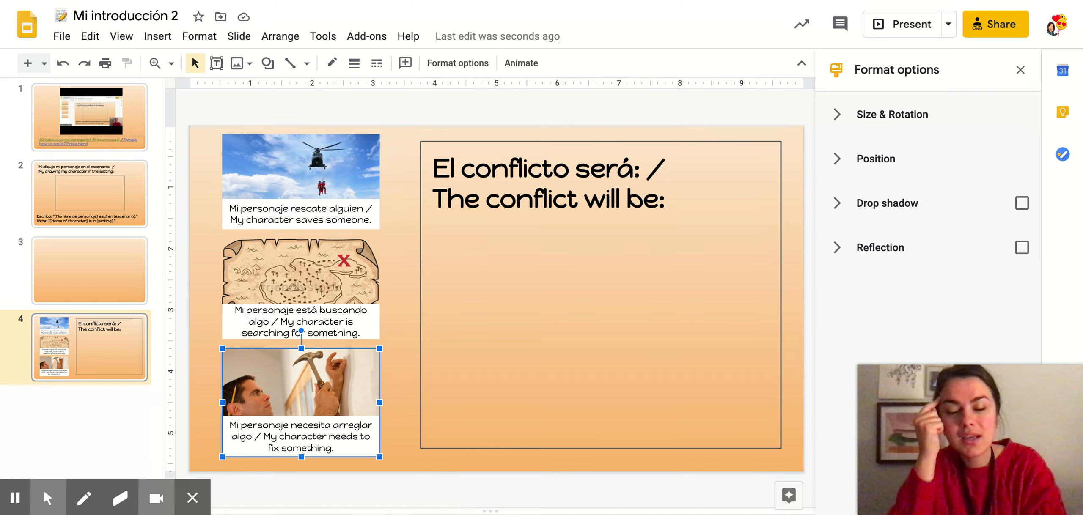
pyautogui.moveTo(430, 242)
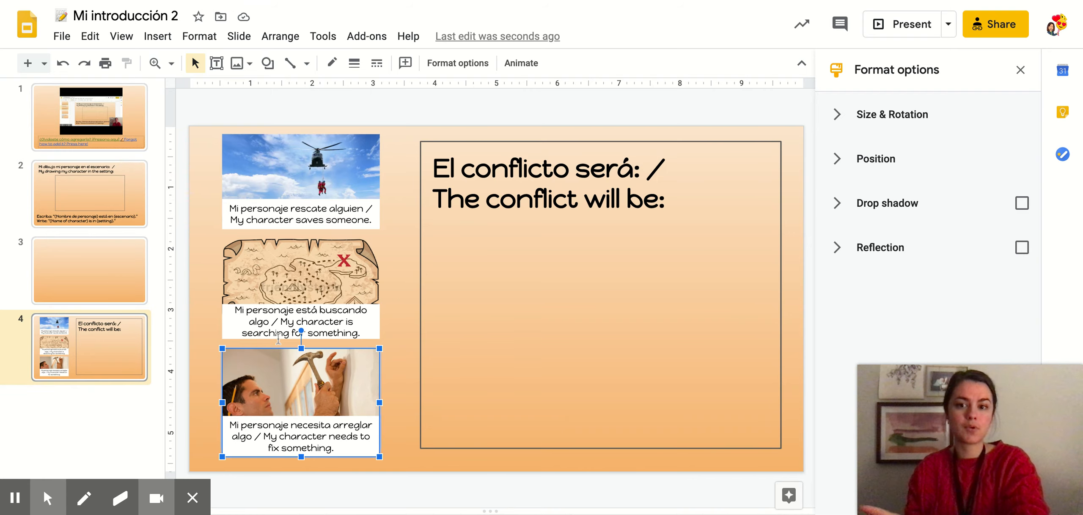
pyautogui.moveTo(215, 379)
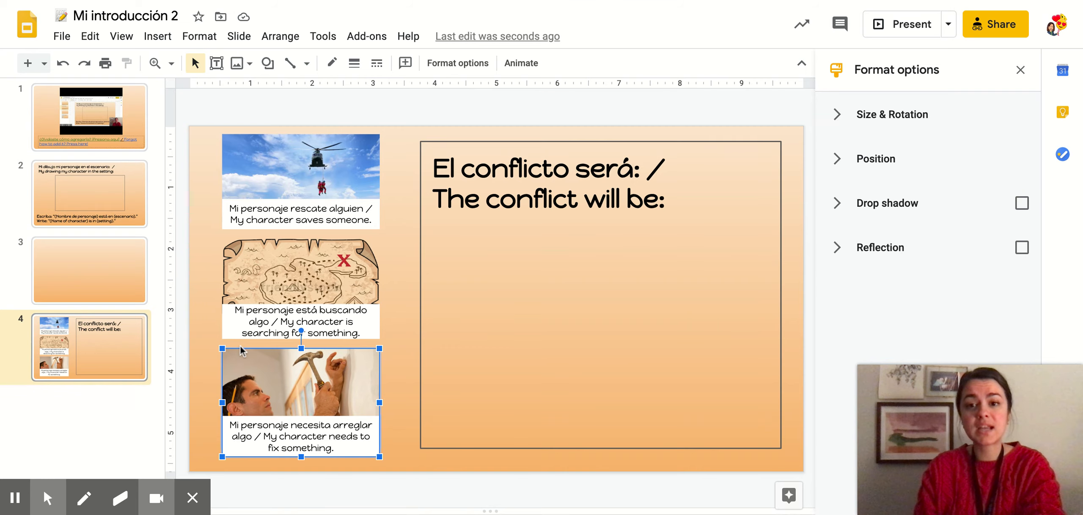
pyautogui.moveTo(390, 237)
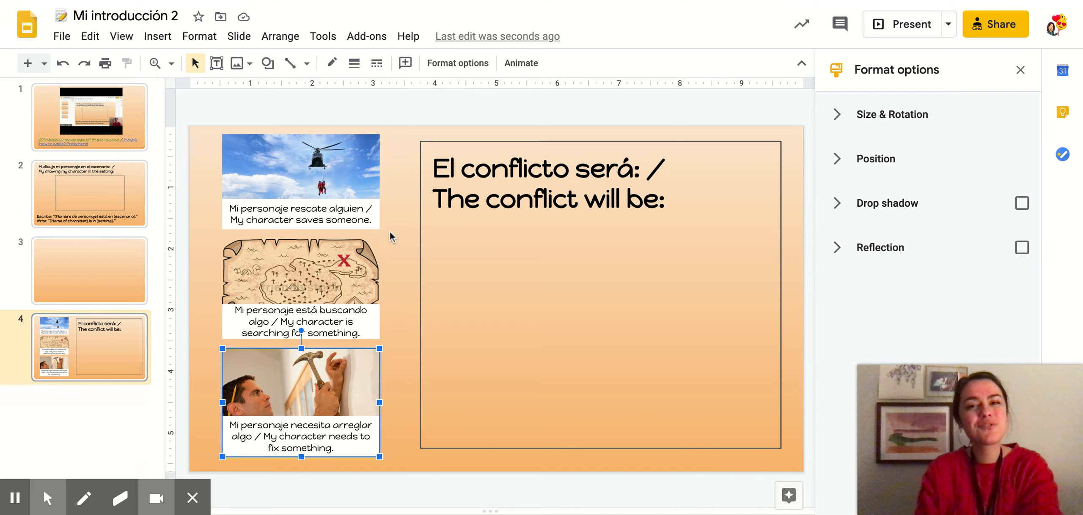